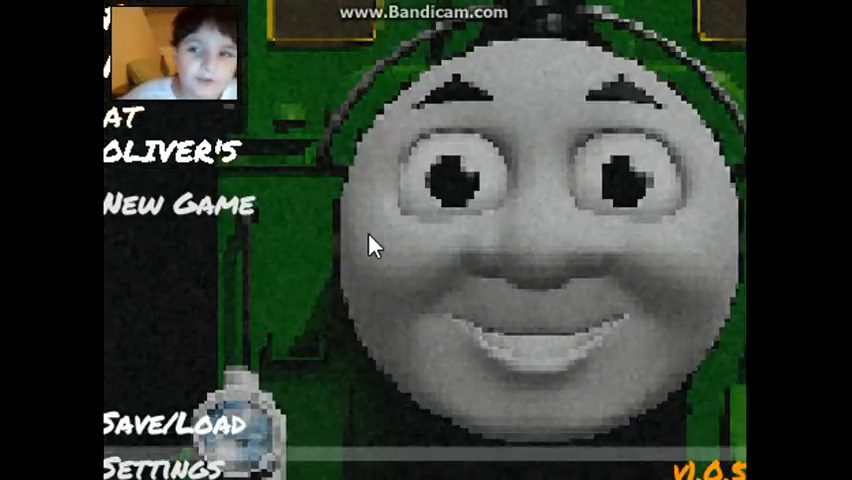
mouse_move(200, 216)
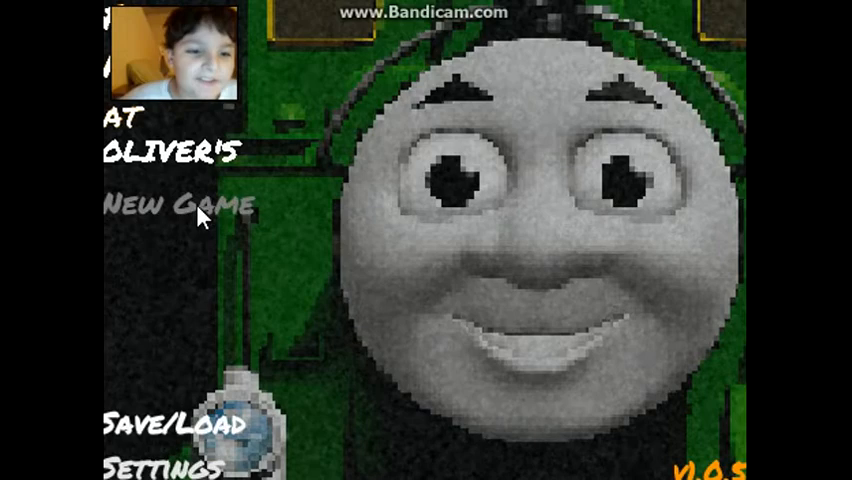
Step: Start a new game so Night 1 begins at 12 AM with the camera map open
click(178, 208)
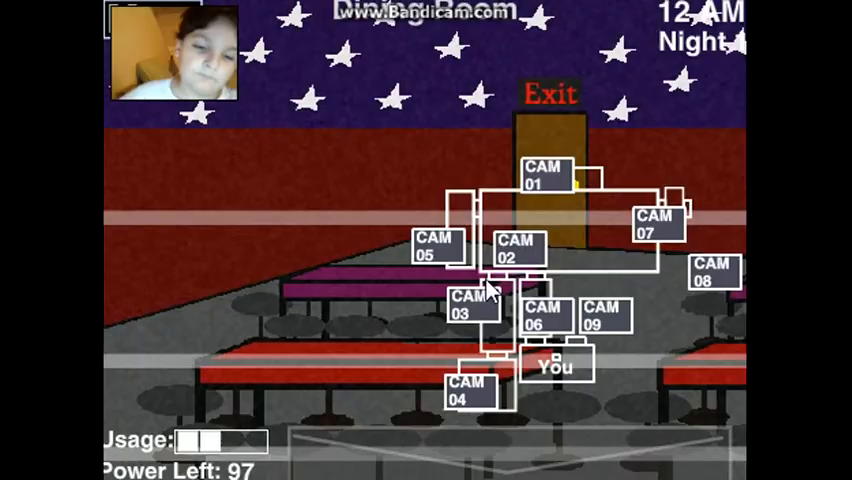
Step: Check the kitchen, stage and moonlit corridor feeds as the night advances to 3 AM
click(434, 252)
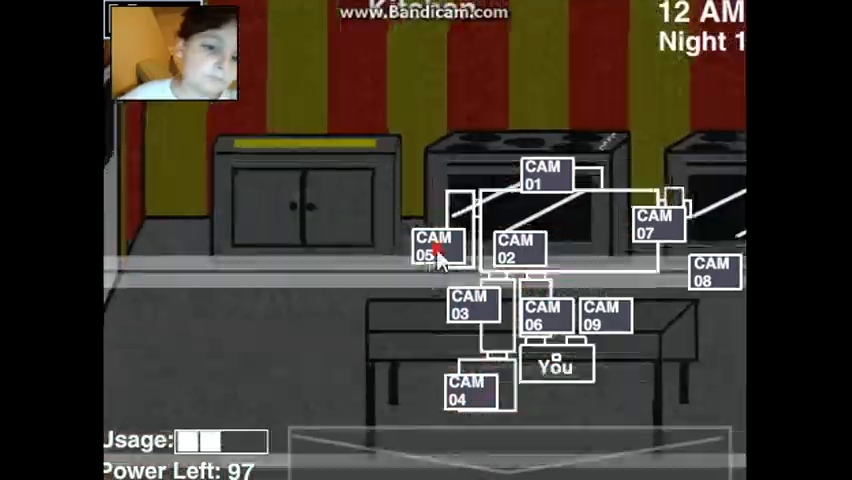
click(648, 220)
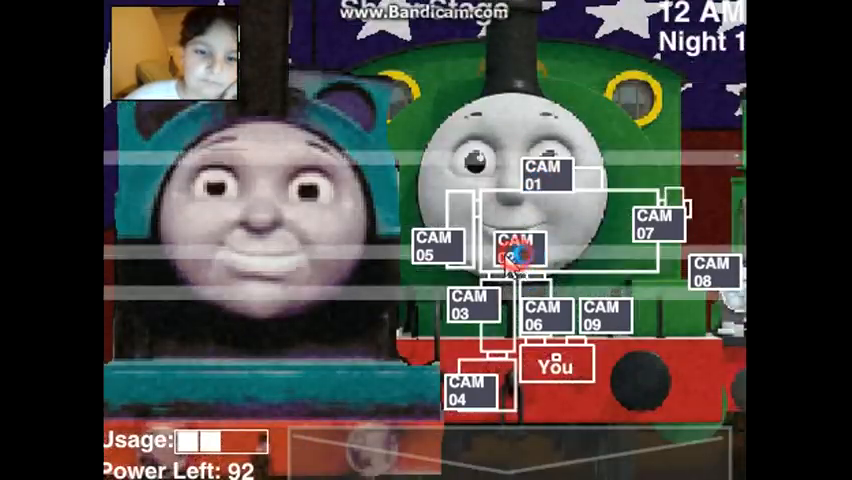
click(516, 256)
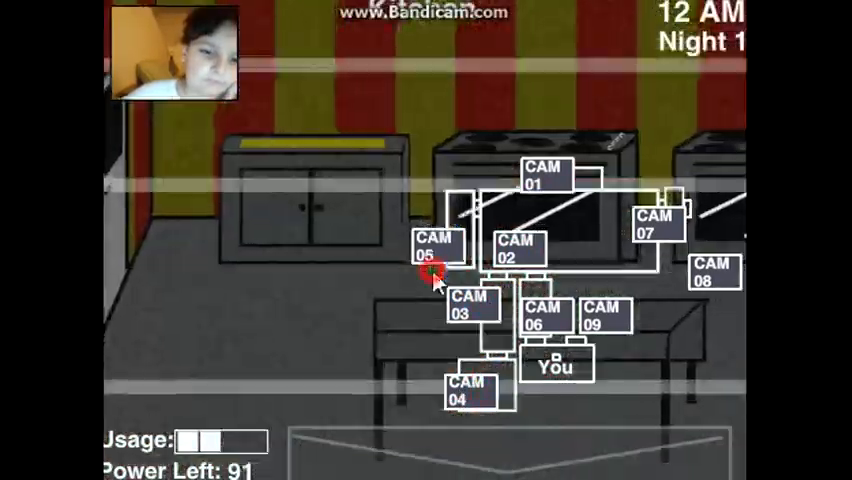
click(712, 272)
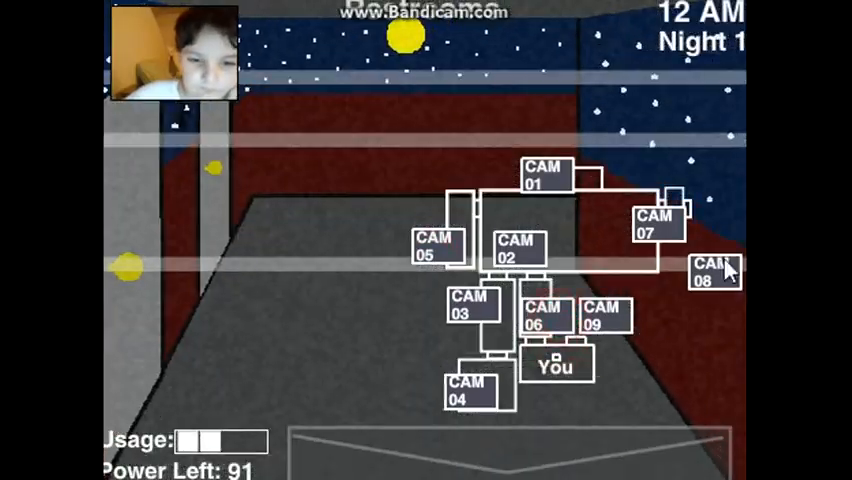
click(596, 324)
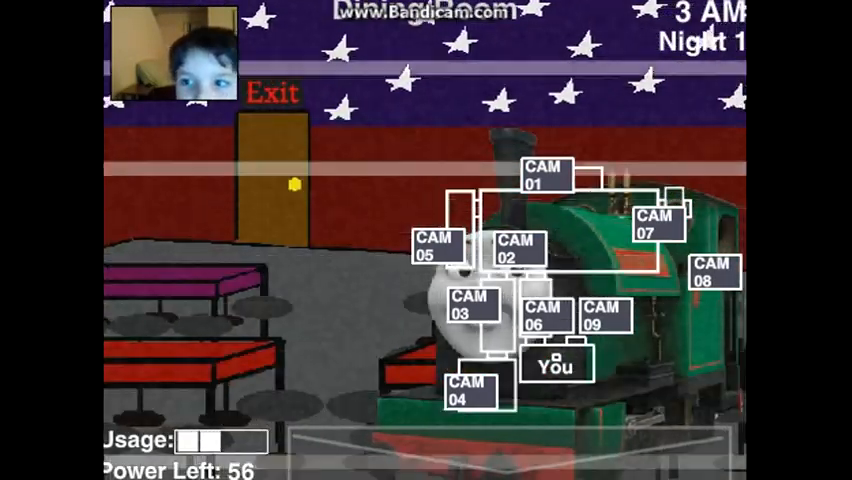
Step: Check the static kitchen feed, another camera and the stage feed showing two engines at 3 AM
click(466, 316)
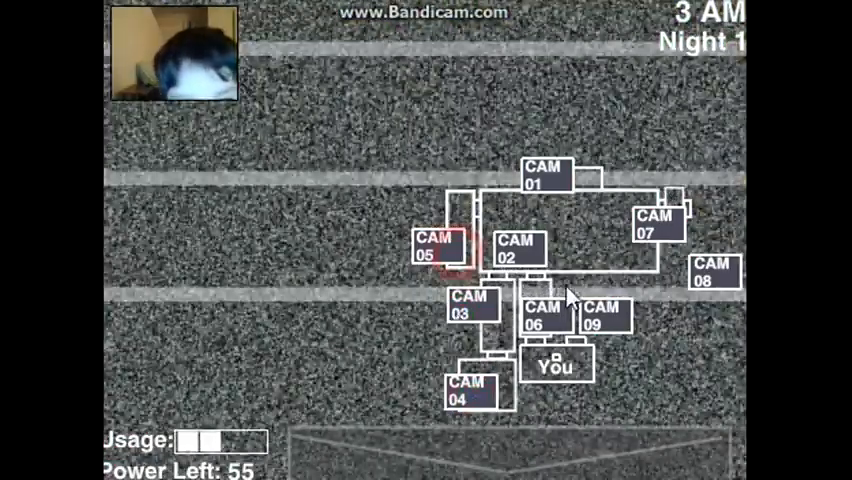
click(596, 316)
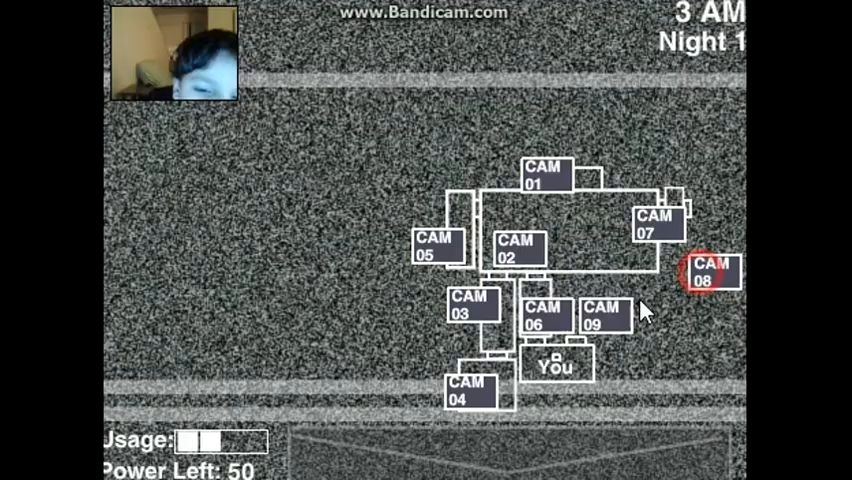
click(544, 178)
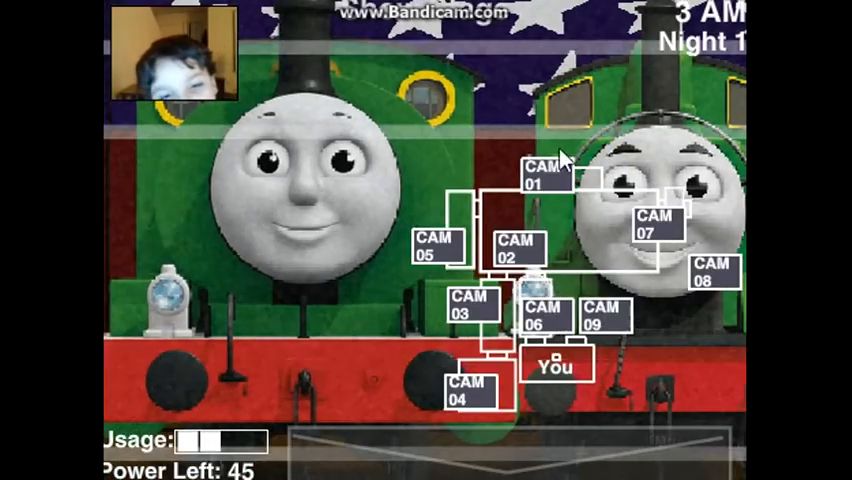
Step: Check the office corridor and side-room cameras, then lower the monitor to glance around the office
click(470, 312)
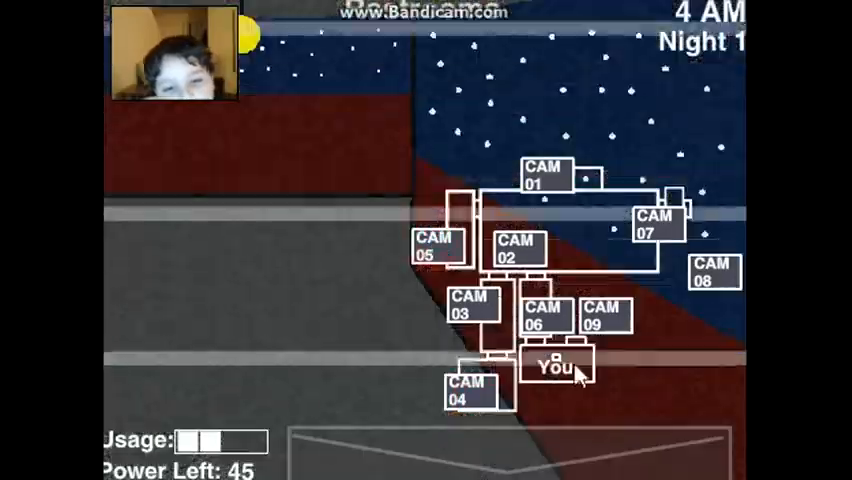
click(712, 272)
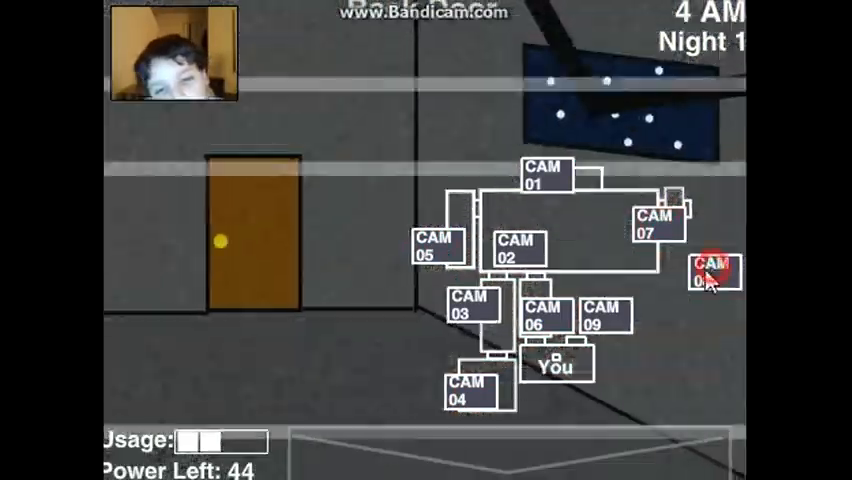
click(710, 272)
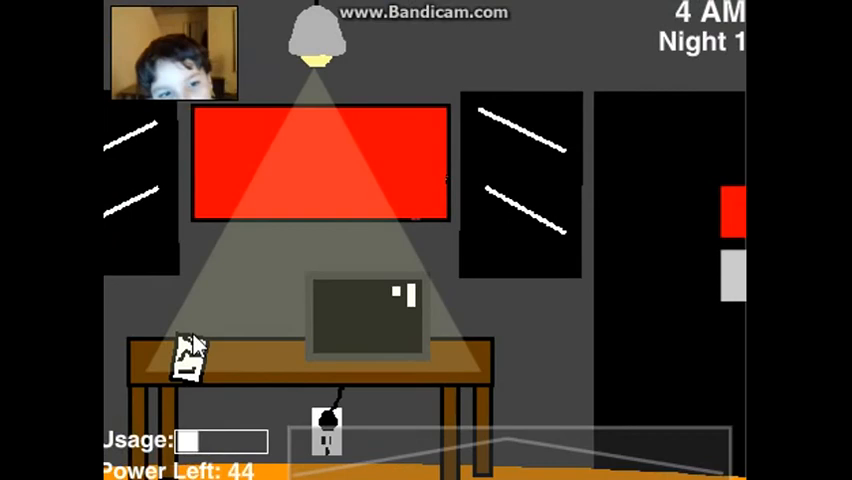
scroll(right, 3)
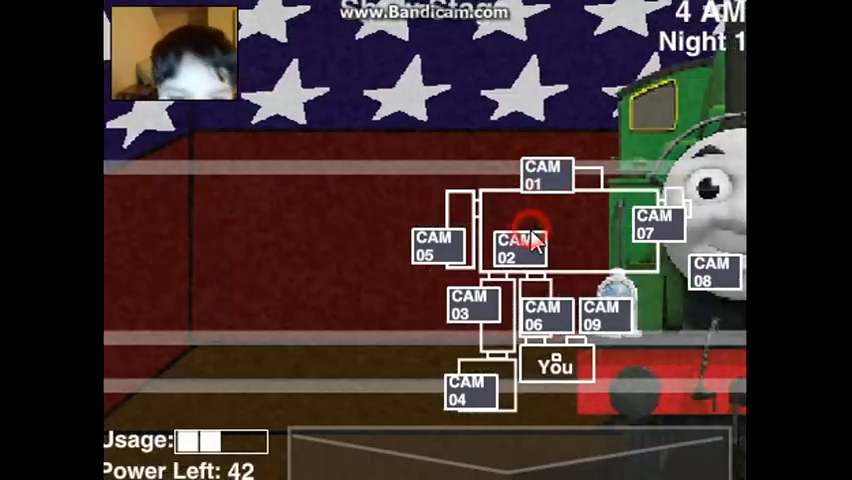
Step: Raise the monitor again and watch the kitchen and stage feeds at 4 AM
click(512, 244)
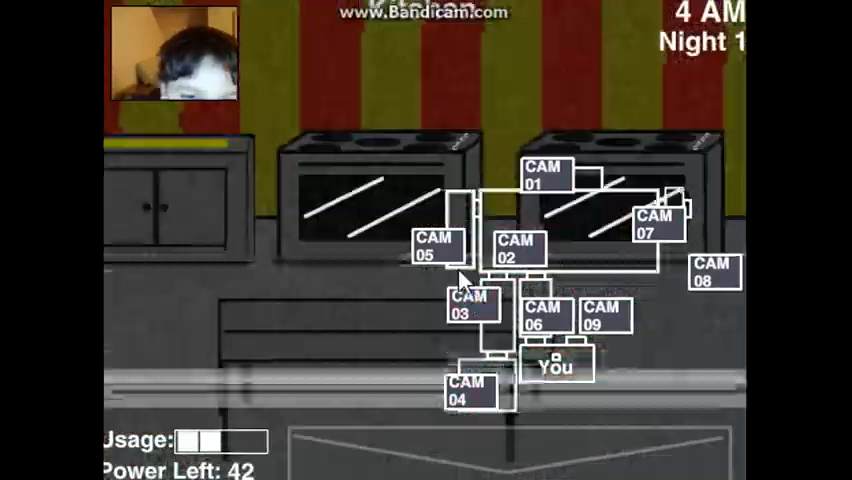
click(652, 228)
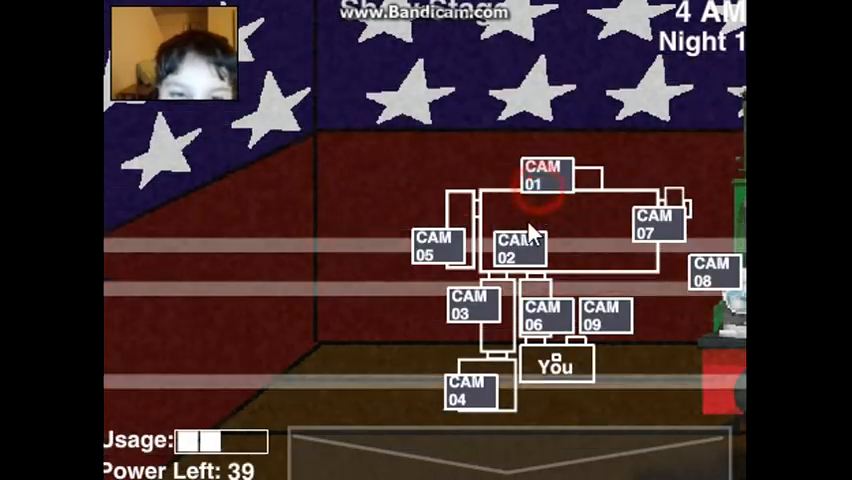
Step: Cycle the kitchen, moonlit corridor, stage and office corridor feeds, several showing static
click(432, 252)
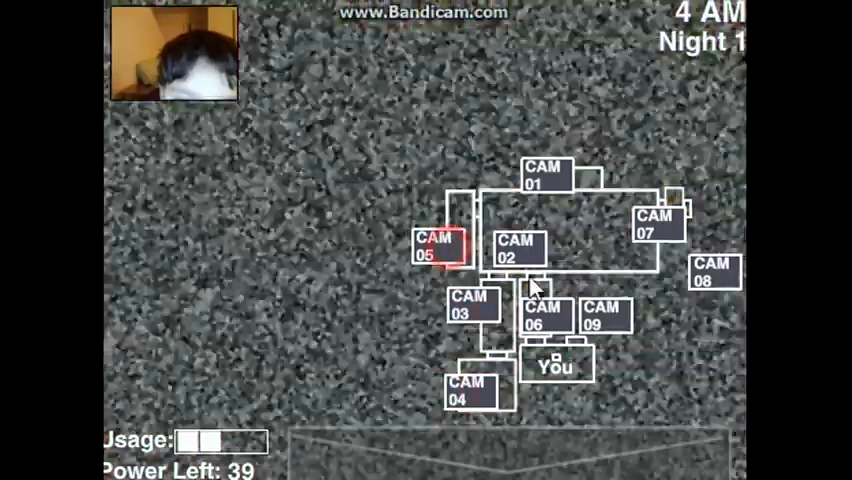
click(714, 276)
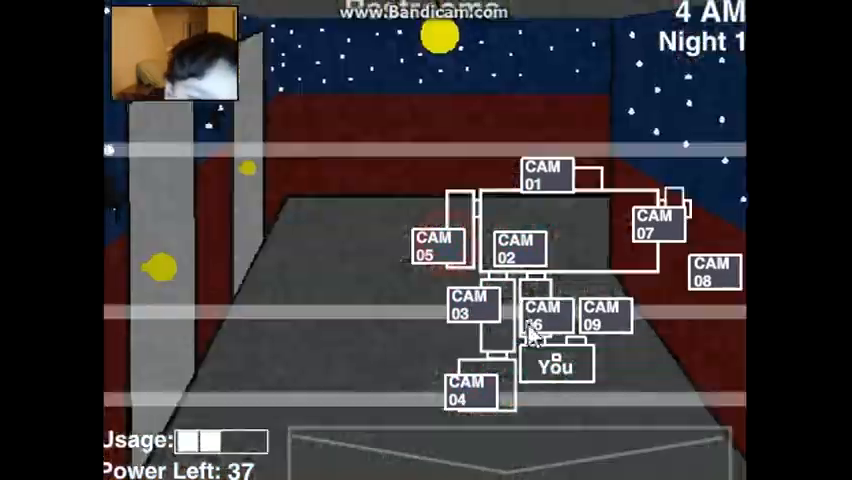
click(598, 320)
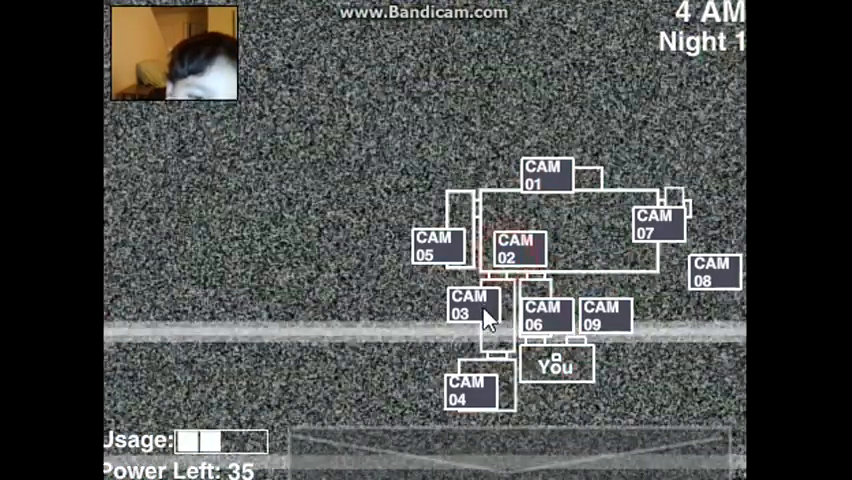
click(466, 308)
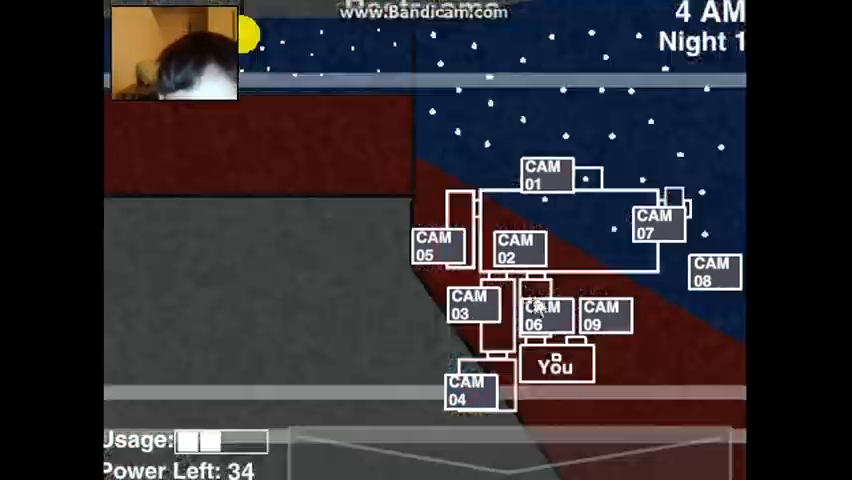
Step: Check the far right camera, the stage with the green engine and two more feeds as power drops
click(712, 276)
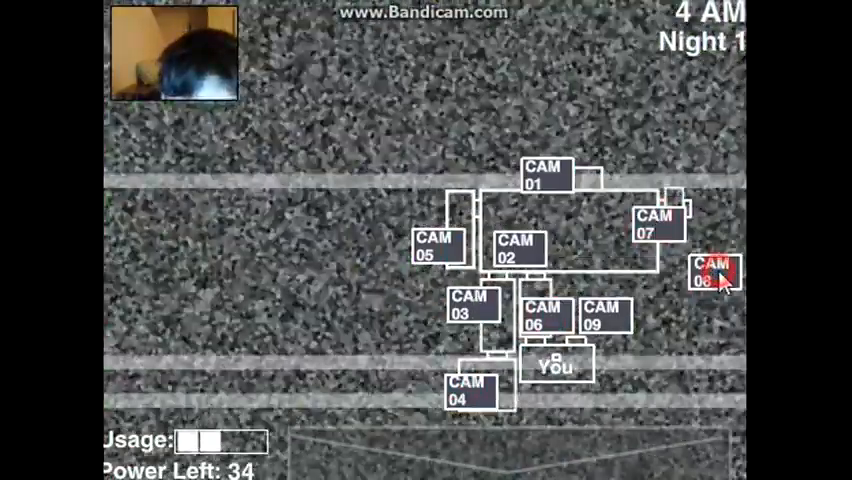
click(712, 272)
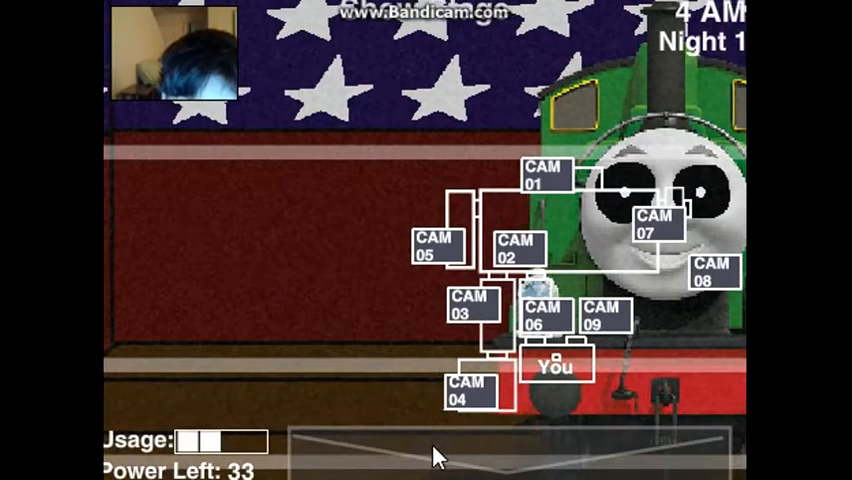
click(436, 450)
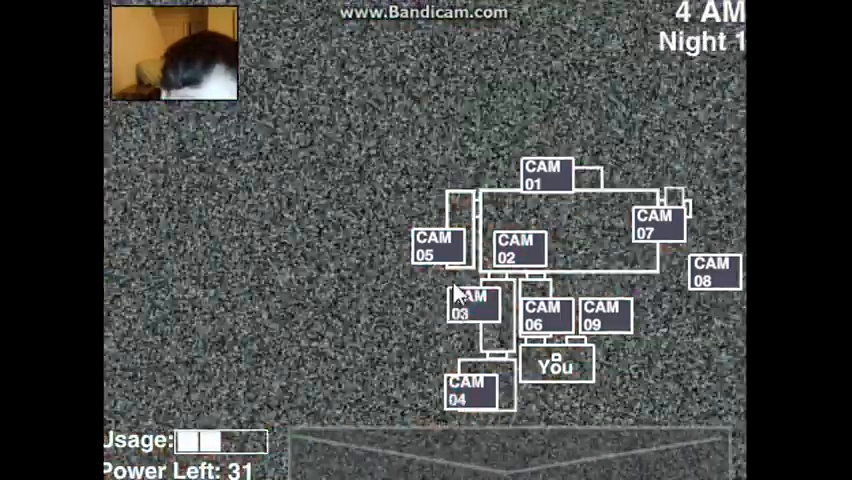
click(712, 276)
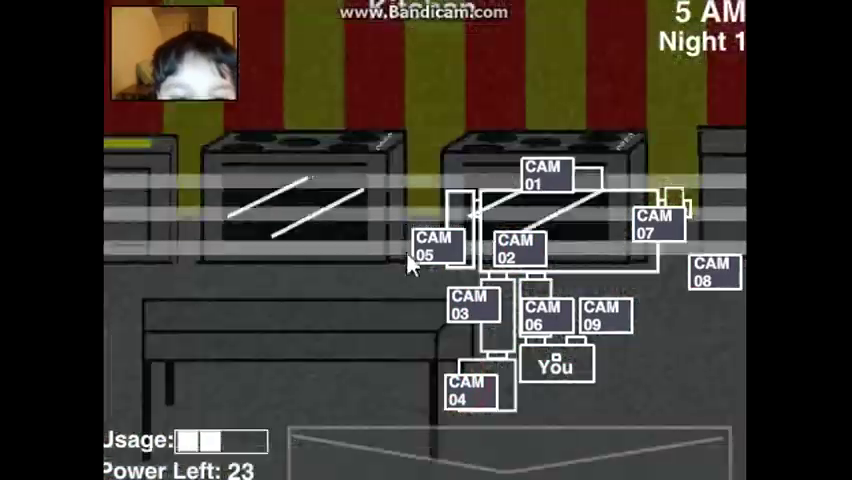
Step: Check the green-engine stage, kitchen doorway and main stage feeds at 5 AM
click(712, 278)
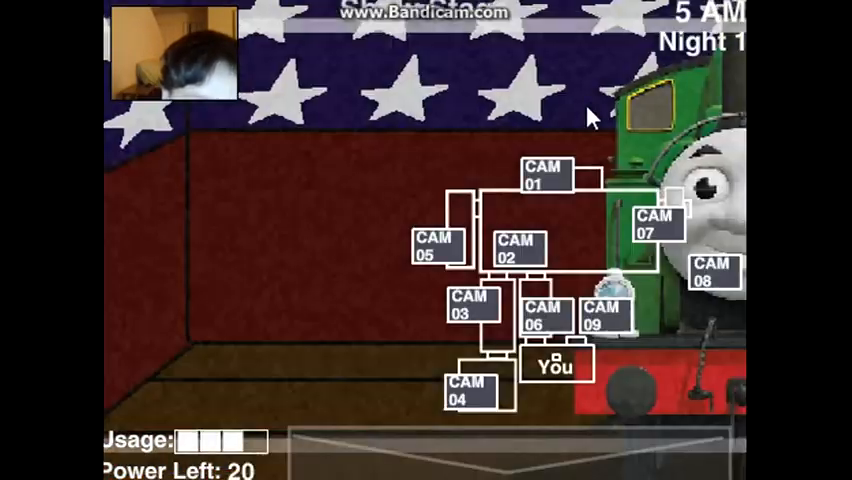
click(470, 390)
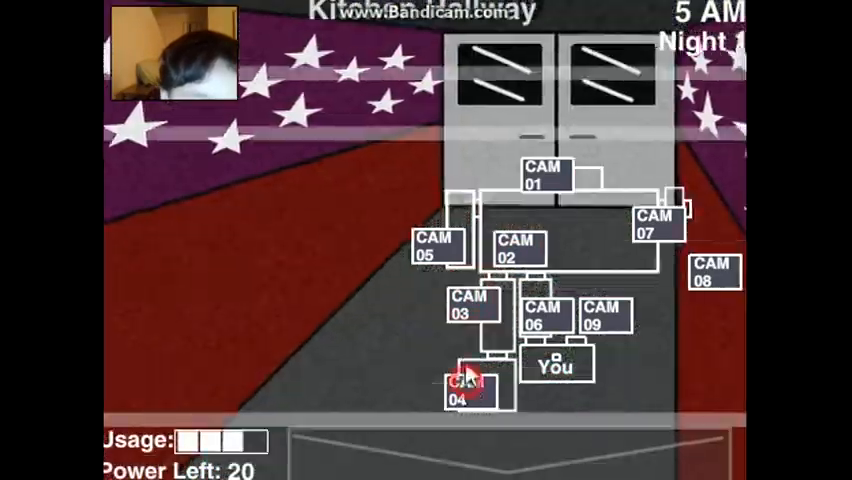
click(650, 230)
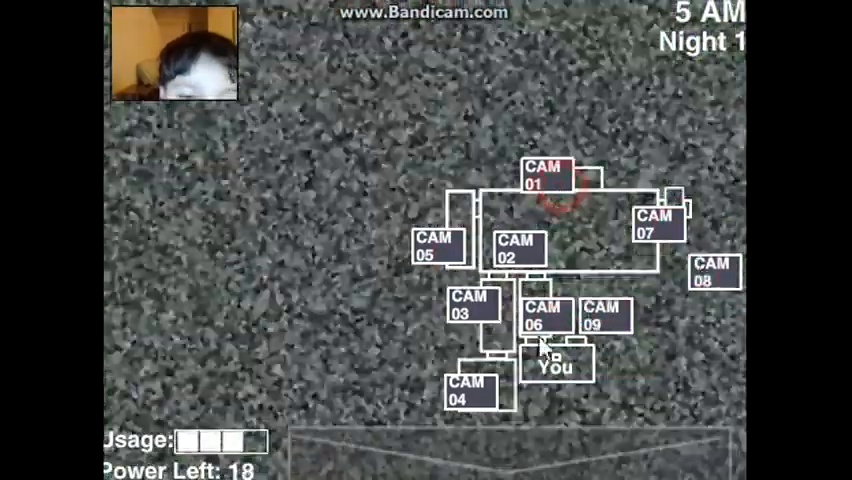
click(552, 360)
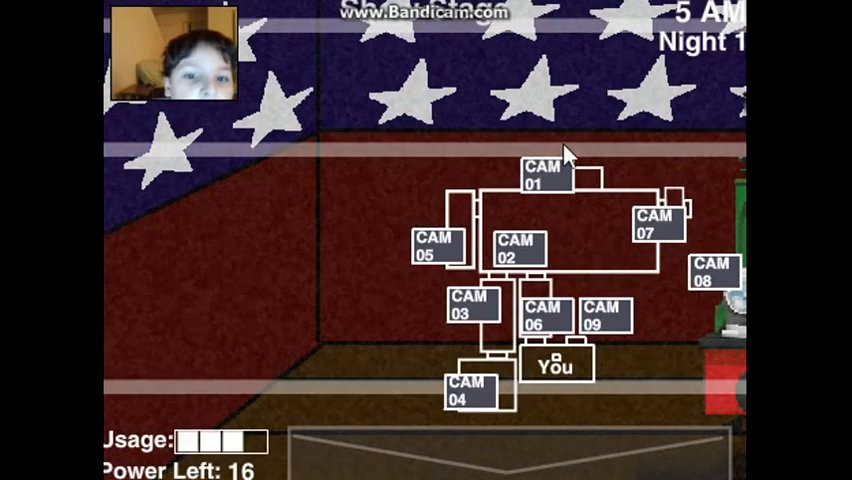
Step: View the office corridor, kitchen and outside feeds as power falls to 14
click(470, 310)
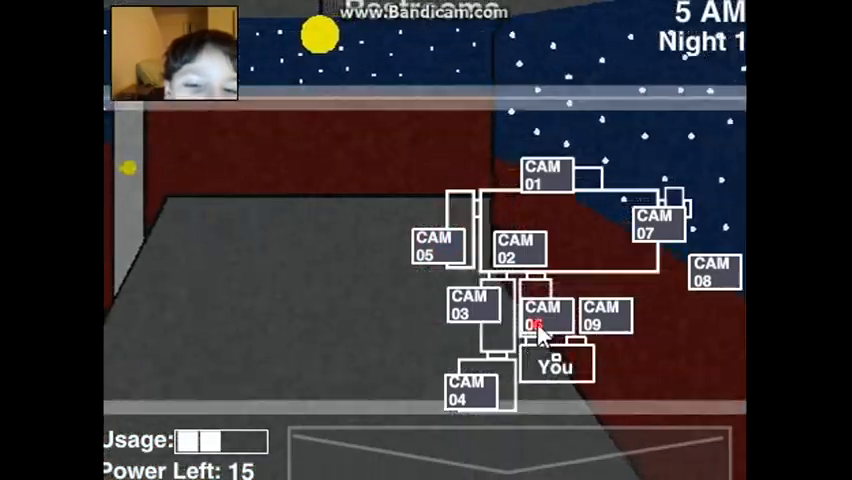
click(652, 224)
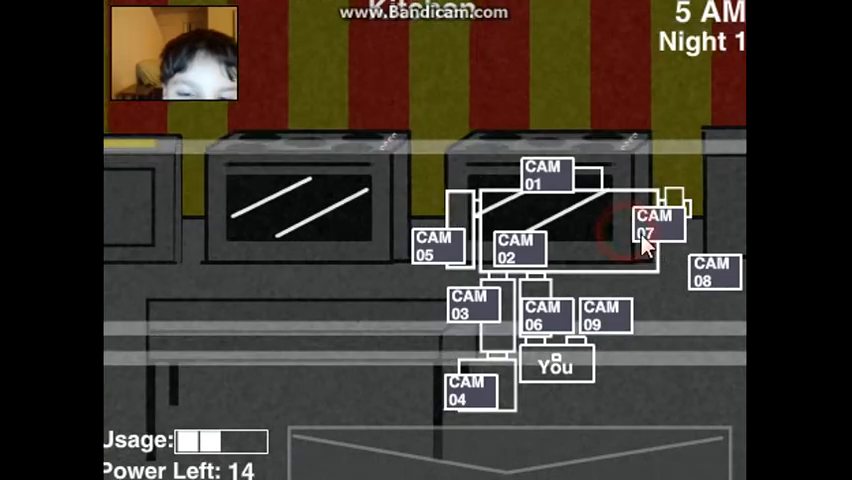
click(600, 312)
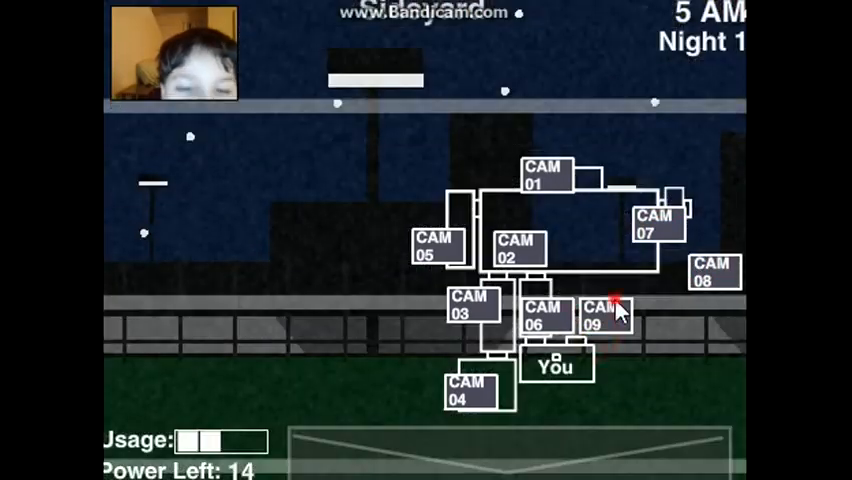